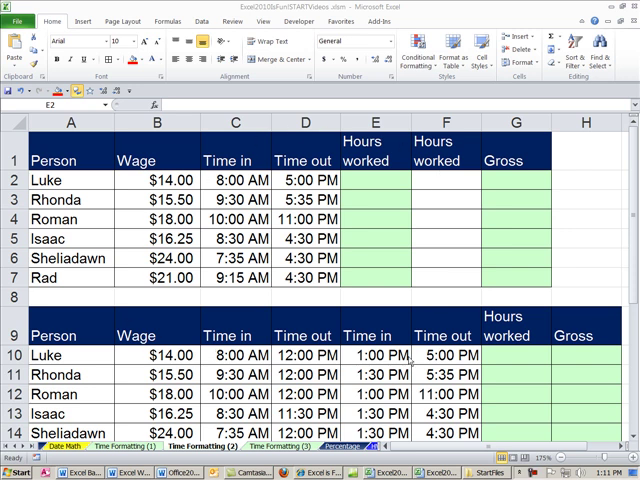
{"action": "mouse_move", "coordinate": [408, 358]}
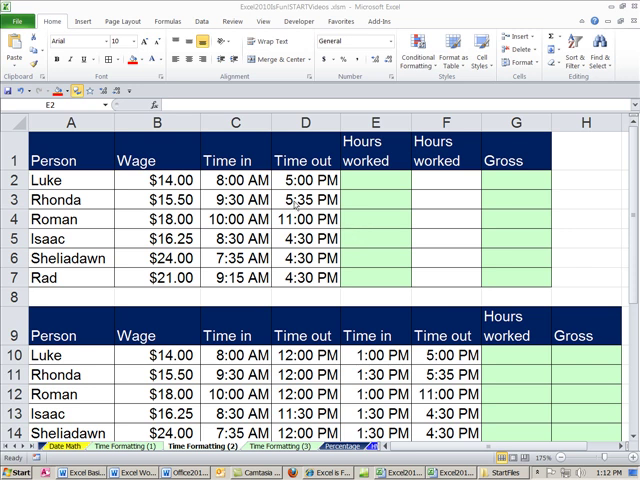
{"action": "mouse_move", "coordinate": [300, 202]}
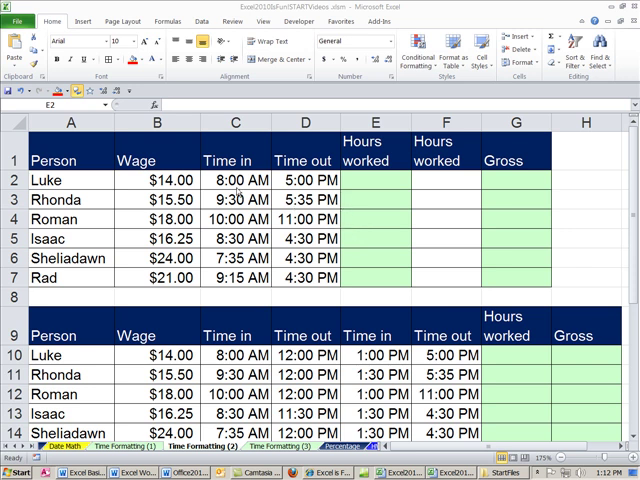
Inspect the time format of Luke's time out and review the empty Gross cells.
{"action": "left_click", "coordinate": [236, 180]}
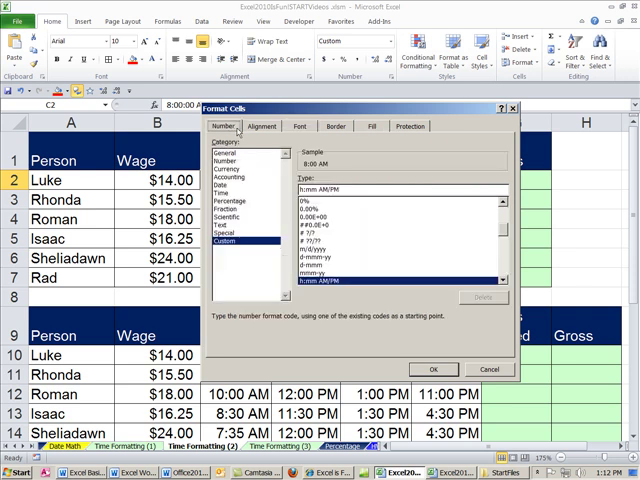
{"action": "mouse_move", "coordinate": [288, 174]}
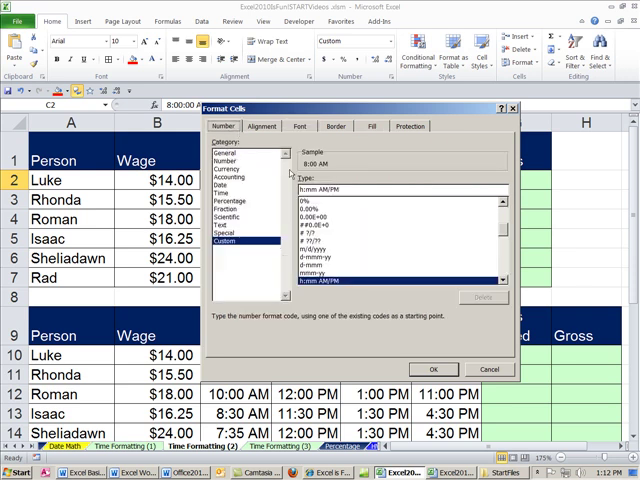
{"action": "left_click", "coordinate": [222, 162]}
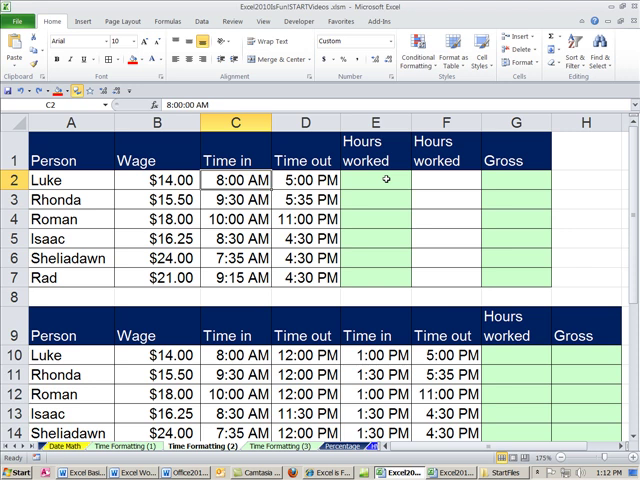
{"action": "left_click", "coordinate": [68, 180]}
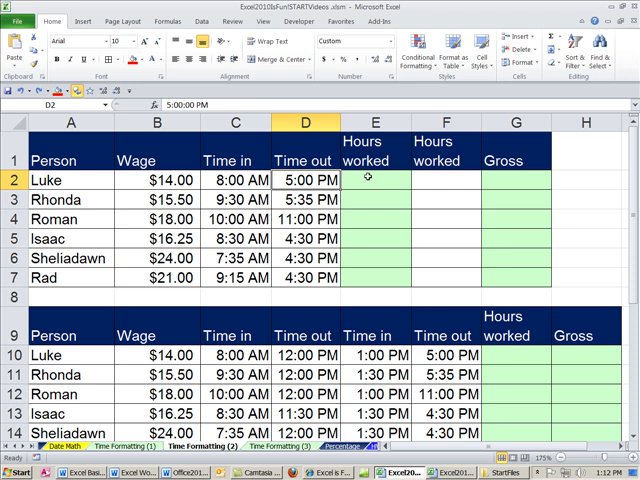
{"action": "left_click_drag", "start_coordinate": [512, 180], "coordinate": [512, 238]}
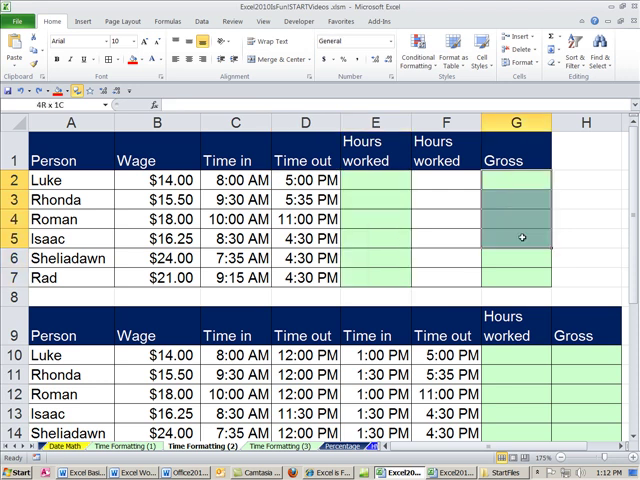
{"action": "left_click", "coordinate": [516, 178]}
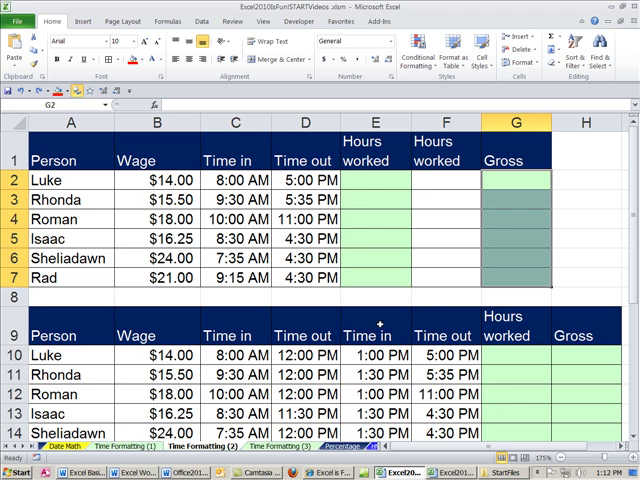
{"action": "left_click", "coordinate": [376, 180]}
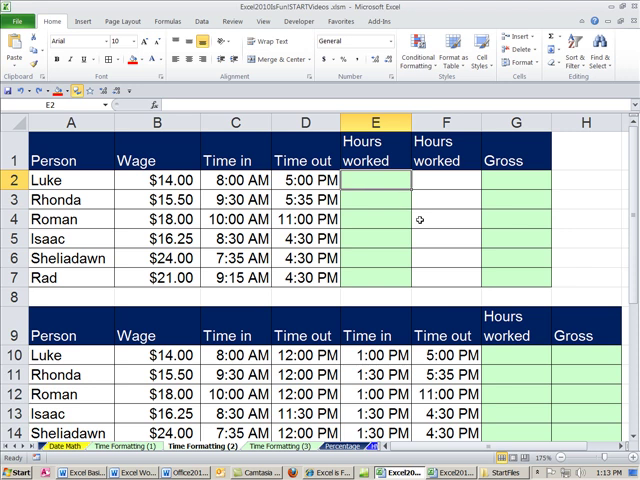
Enter =D2-C2 as Luke's hours worked and show it as the General decimal 0.375.
{"action": "type", "text": "="}
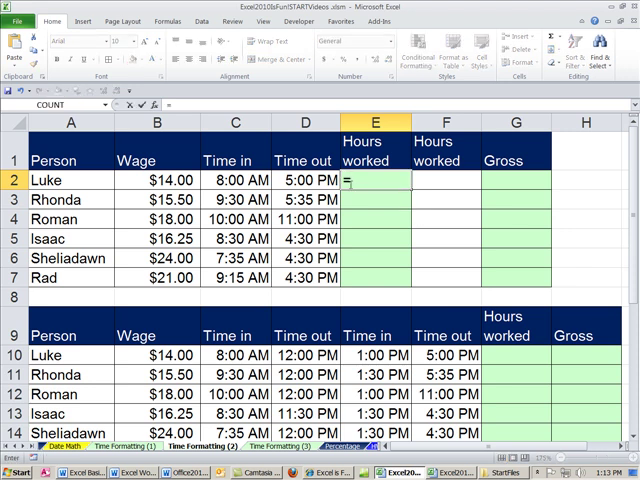
{"action": "left_click", "coordinate": [304, 180]}
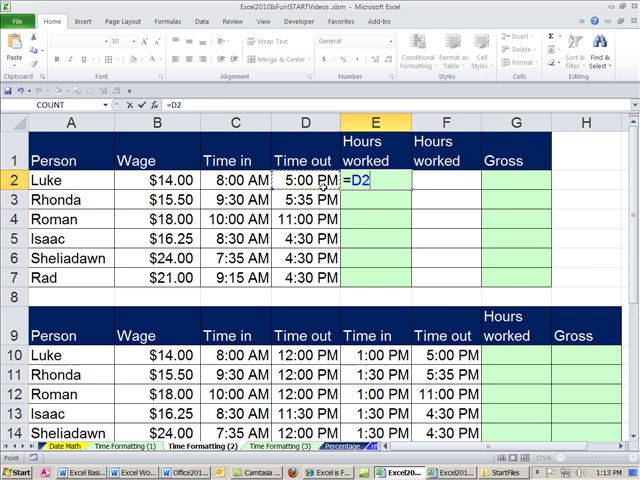
{"action": "type", "text": "-C2"}
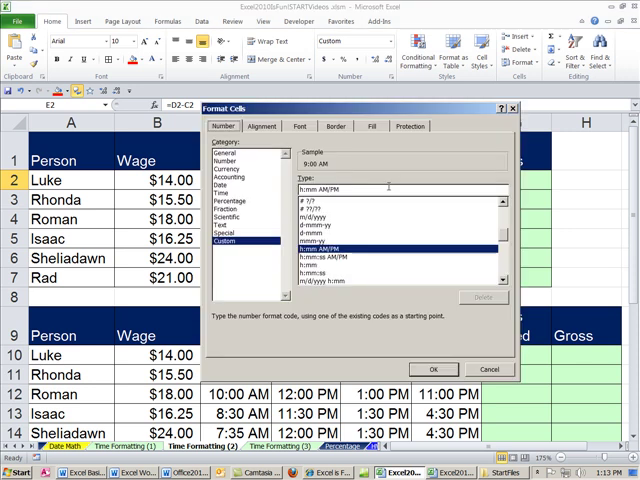
{"action": "left_click", "coordinate": [228, 154]}
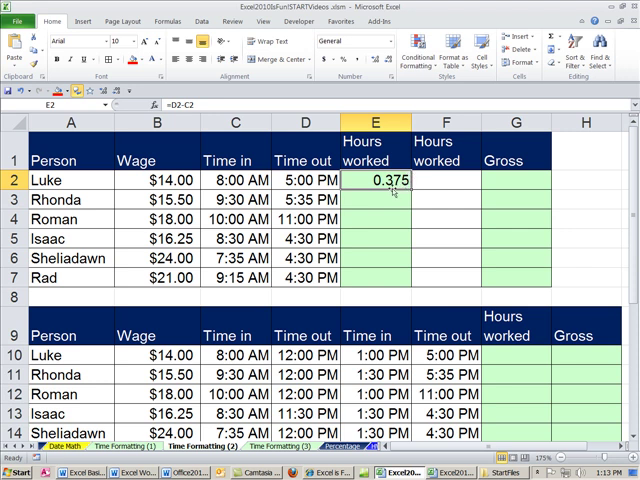
{"action": "mouse_move", "coordinate": [400, 192]}
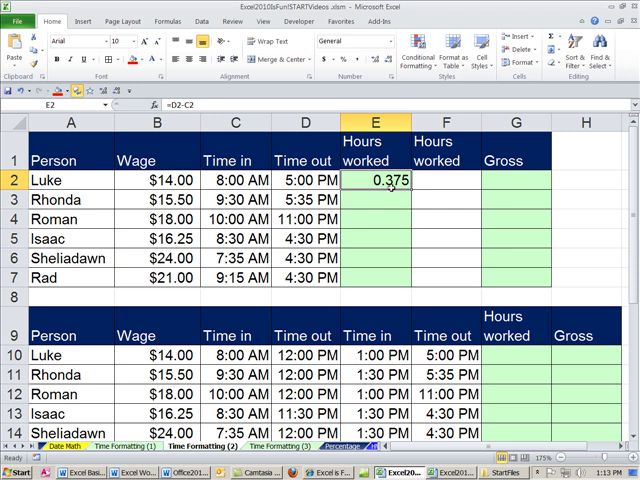
{"action": "double_click", "coordinate": [376, 180]}
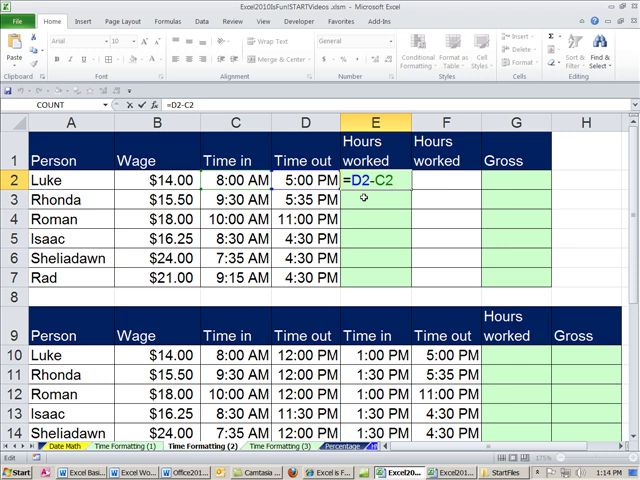
Change Luke's hours formula to =(D2-C2)*24 and fill it down, giving 9 through 7.25.
{"action": "type", "text": "*24"}
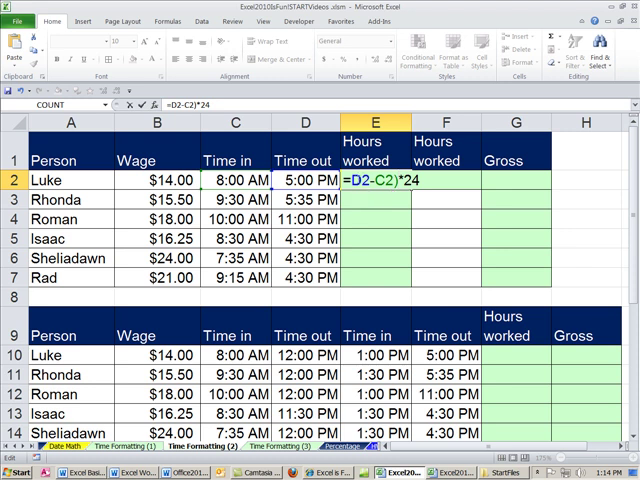
{"action": "type", "text": "("}
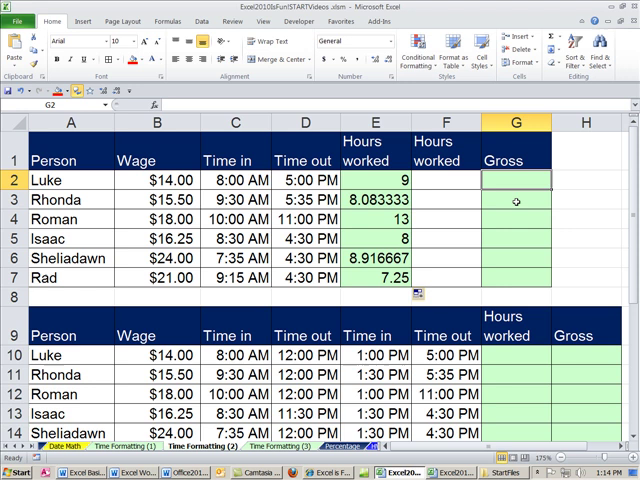
Enter =ROUND(E2*B2,2) as Luke's gross pay, hours times wage rounded to two decimals.
{"action": "type", "text": "="}
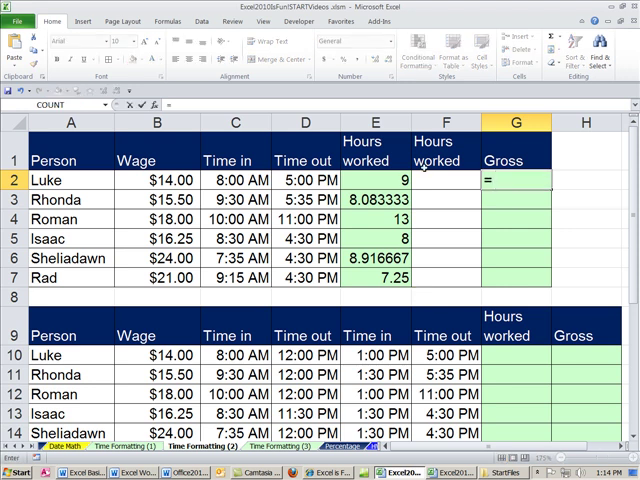
{"action": "type", "text": "E2*"}
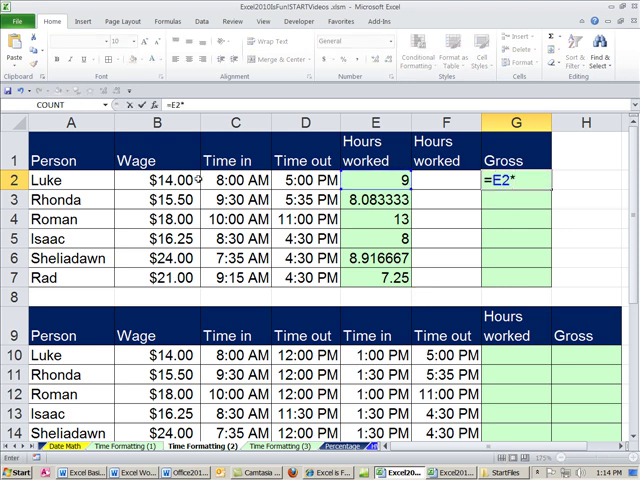
{"action": "left_click", "coordinate": [156, 180]}
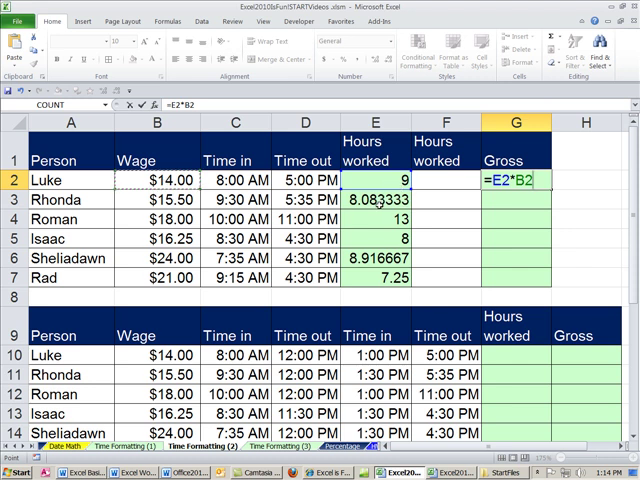
{"action": "mouse_move", "coordinate": [496, 244]}
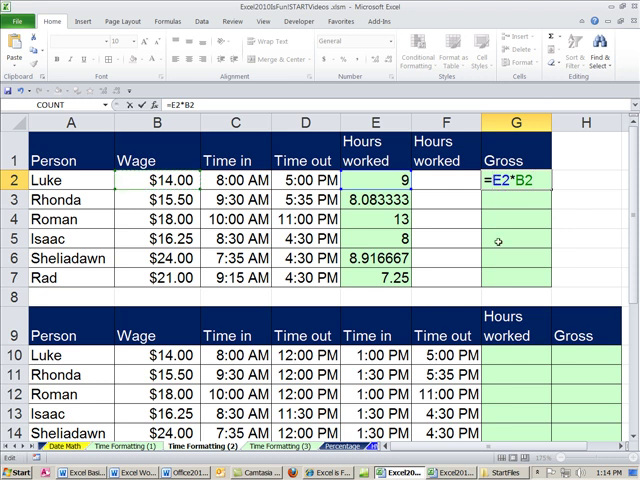
{"action": "type", "text": "round"}
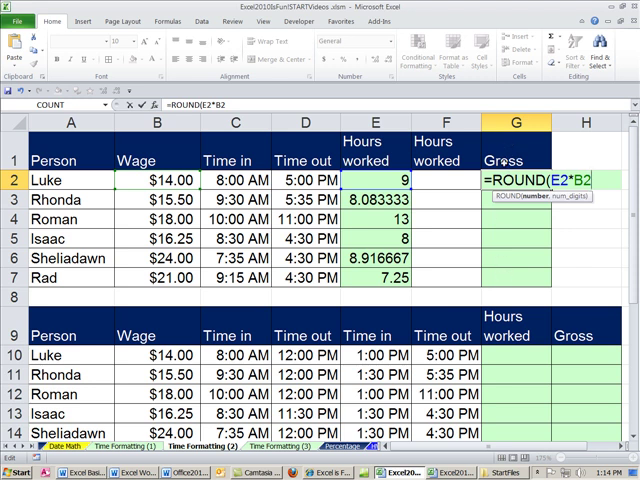
{"action": "mouse_move", "coordinate": [544, 210]}
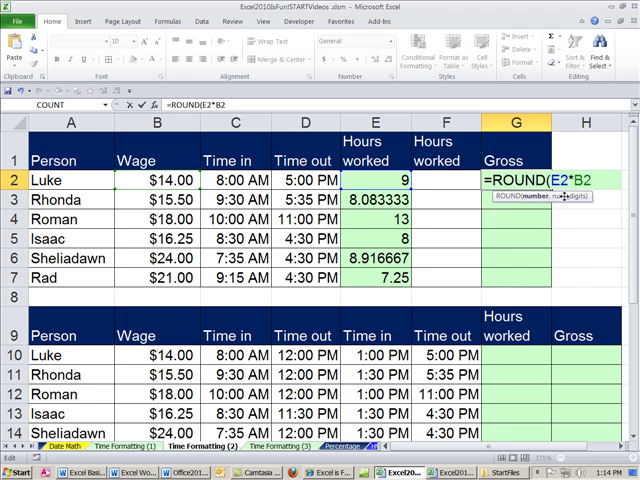
{"action": "type", "text": ","}
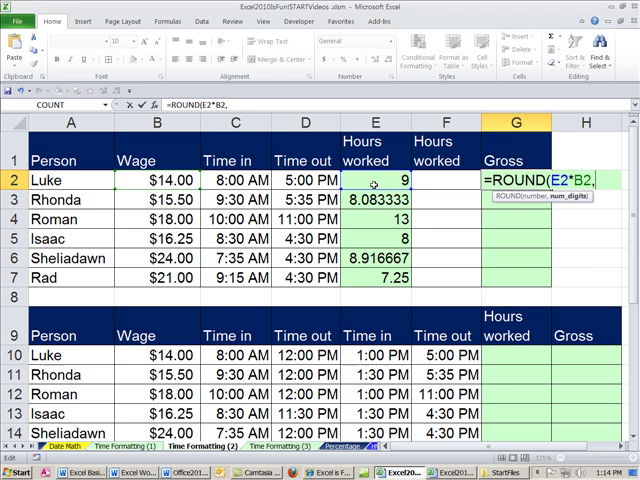
{"action": "type", "text": "2)"}
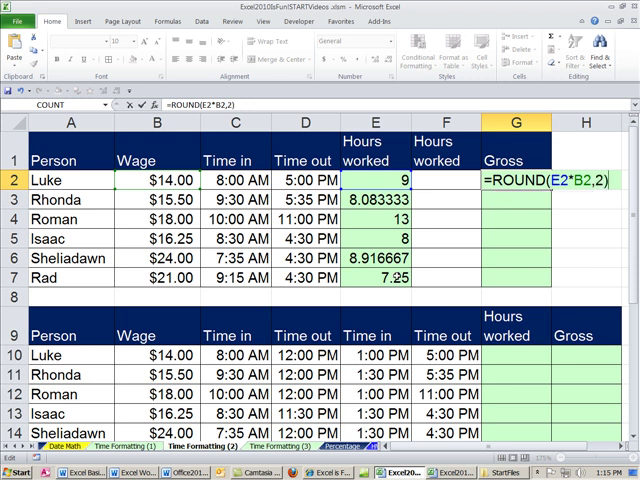
{"action": "key", "text": "enter"}
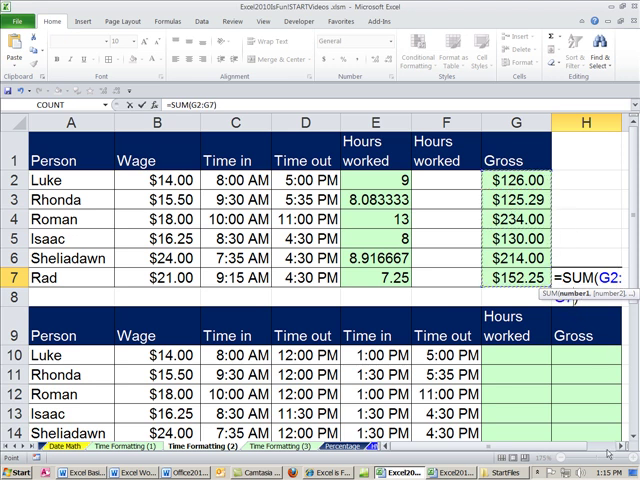
Label the $981.54 gross total as Total and move down to the lunch-break table.
{"action": "scroll", "scroll_direction": "right", "scroll_amount": 3}
{"action": "type", "text": "Tota"}
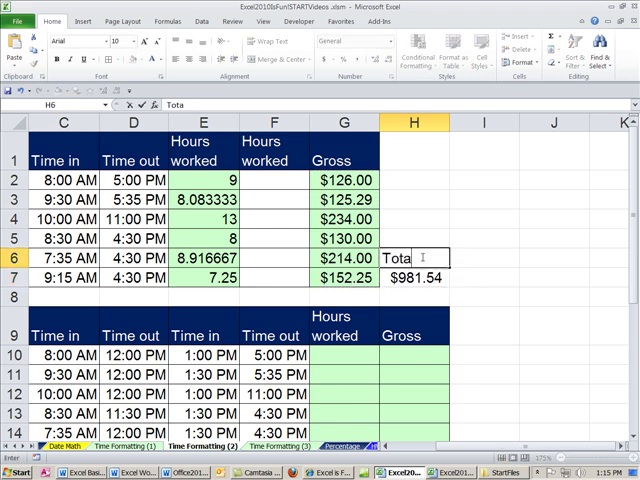
{"action": "key", "text": "Return"}
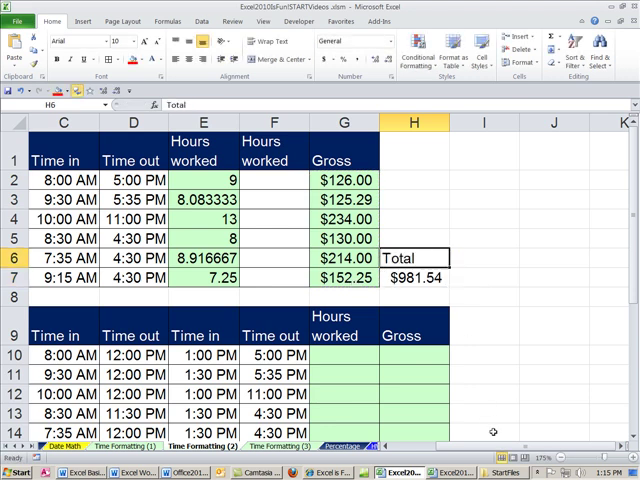
{"action": "scroll", "scroll_direction": "down", "scroll_amount": 3}
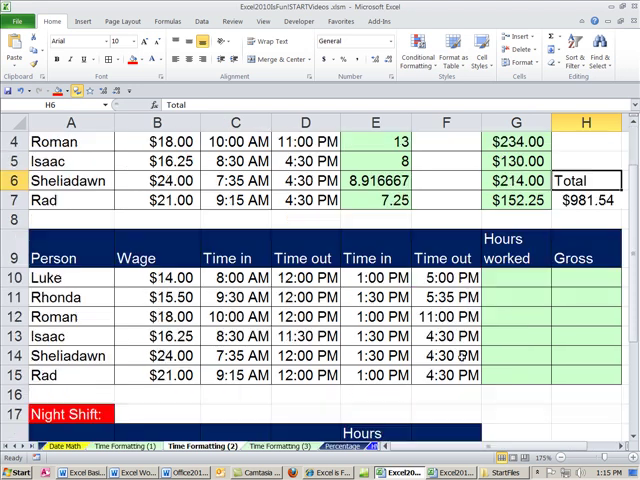
{"action": "mouse_move", "coordinate": [580, 400]}
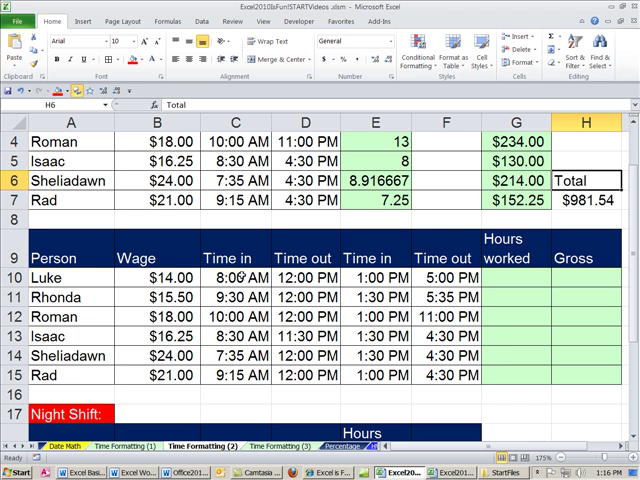
{"action": "left_click", "coordinate": [288, 276]}
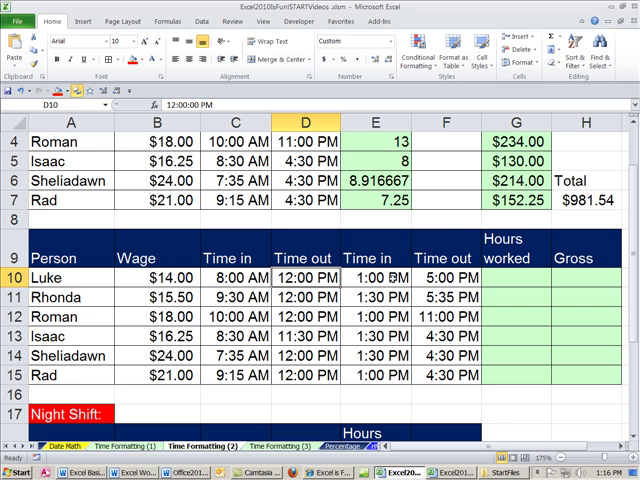
{"action": "left_click", "coordinate": [448, 276]}
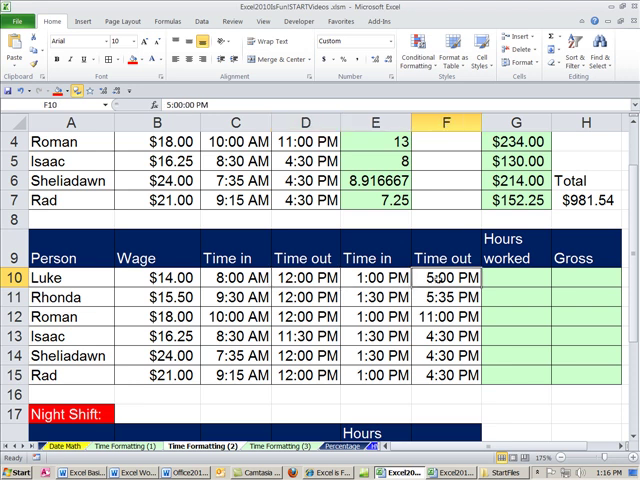
{"action": "left_click", "coordinate": [514, 278]}
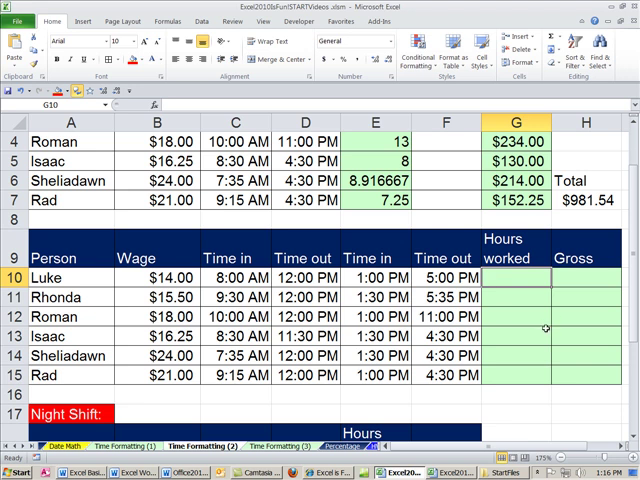
Build =SUM(D10-C10,F10-E10) in G10 adding the morning and afternoon time differences.
{"action": "type", "text": "="}
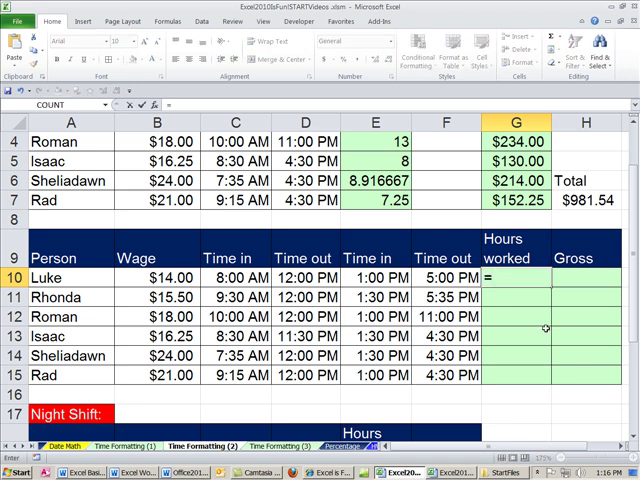
{"action": "type", "text": "s"}
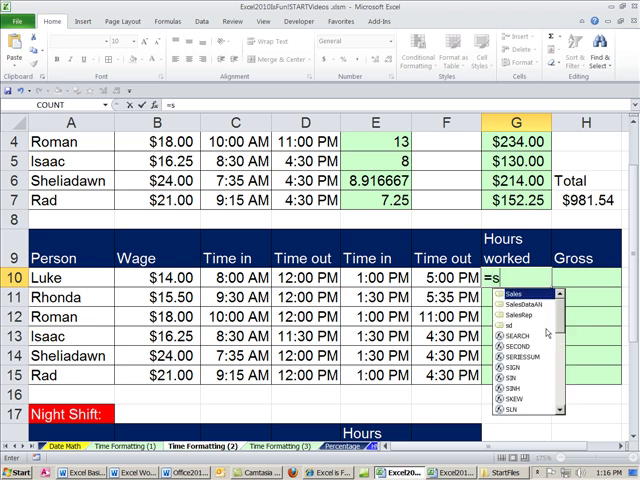
{"action": "type", "text": "UM("}
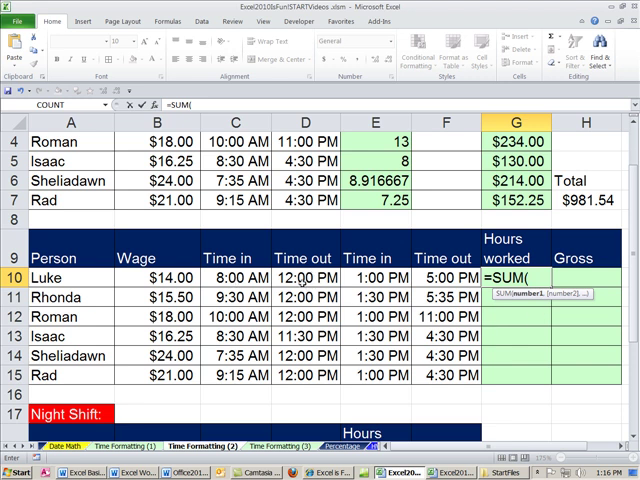
{"action": "left_click", "coordinate": [302, 272]}
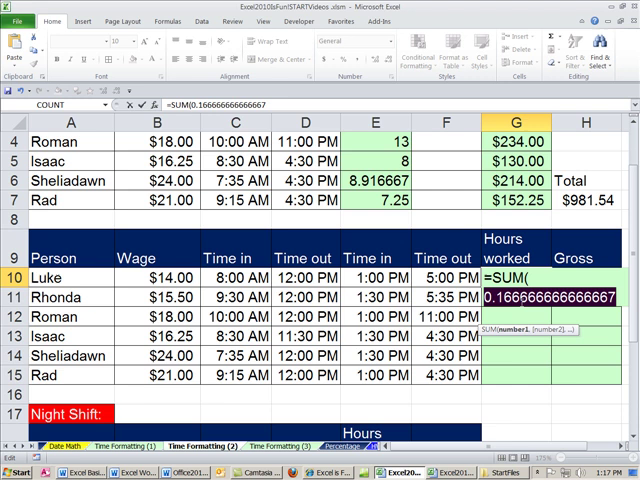
{"action": "type", "text": "D10-C10"}
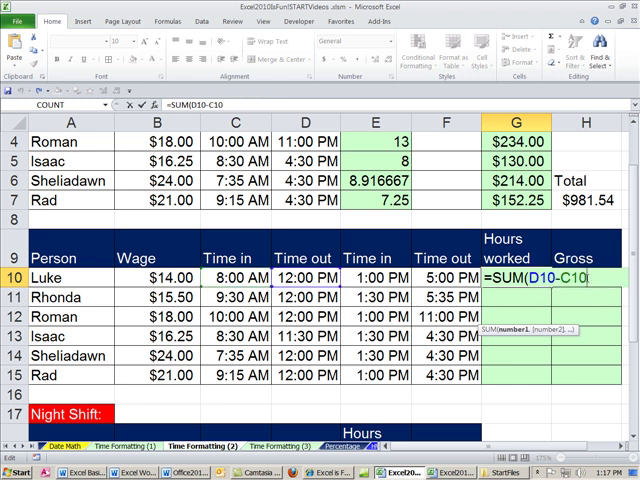
{"action": "type", "text": ","}
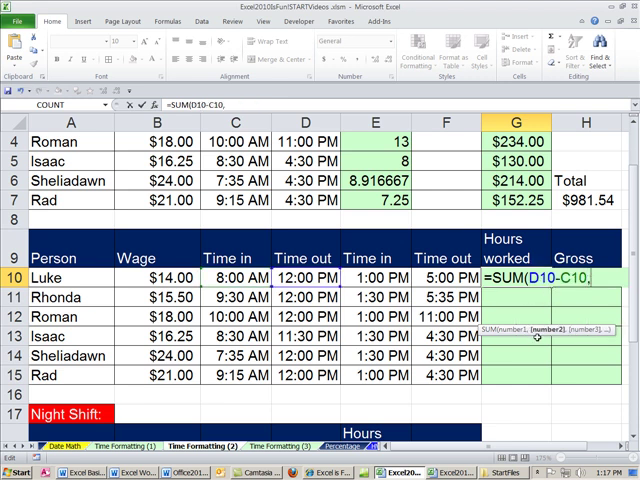
{"action": "left_click", "coordinate": [440, 276]}
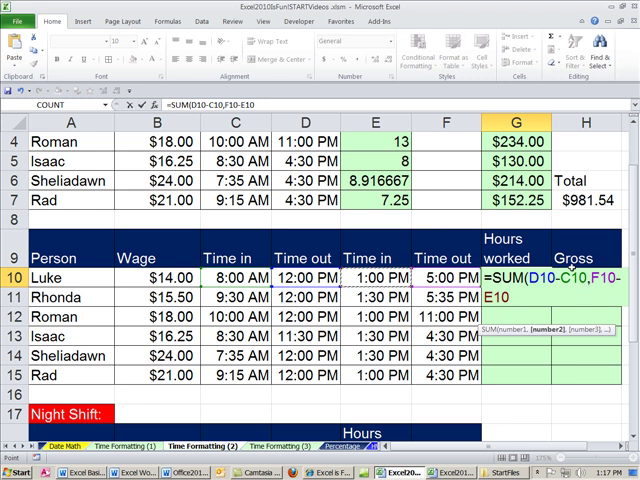
{"action": "mouse_move", "coordinate": [584, 292]}
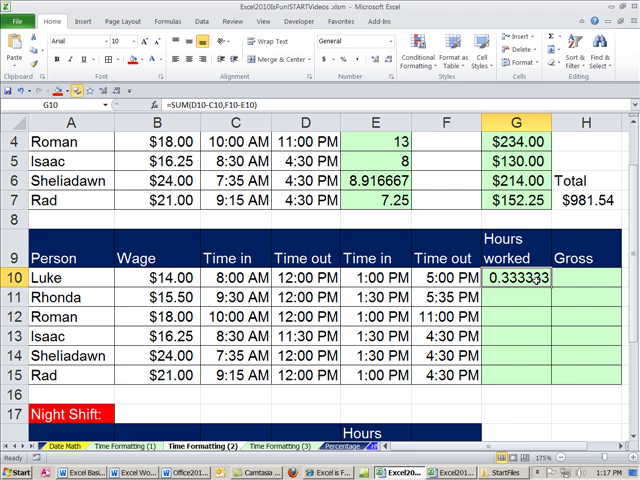
Append *24 to G10's SUM formula and fill it down, giving 8 through 6.25 hours.
{"action": "double_click", "coordinate": [512, 272]}
{"action": "type", "text": "*24"}
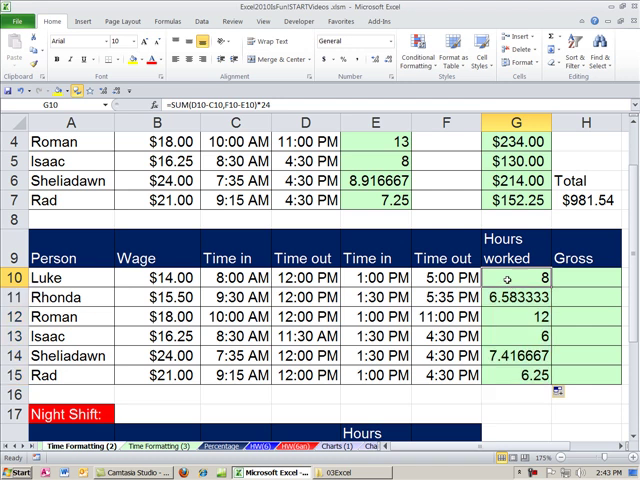
{"action": "double_click", "coordinate": [530, 276]}
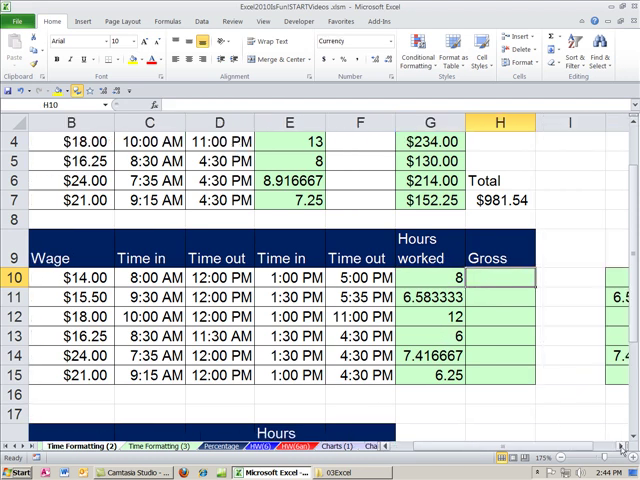
Enter =ROUND(G10*B10,2) in H10 and fill down for rounded gross pay like $112.00.
{"action": "type", "text": "=roun"}
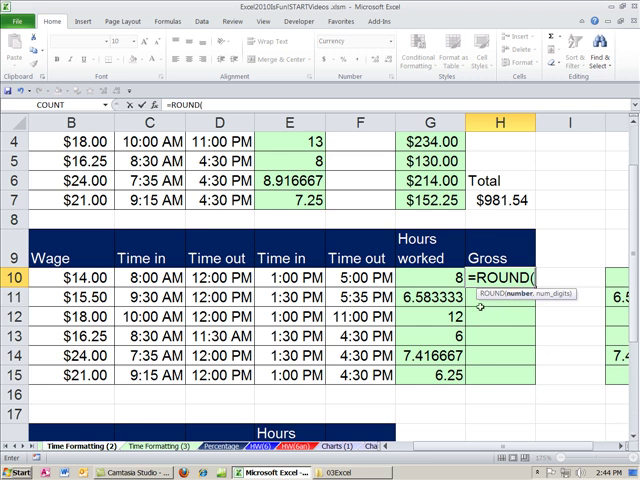
{"action": "left_click", "coordinate": [434, 274]}
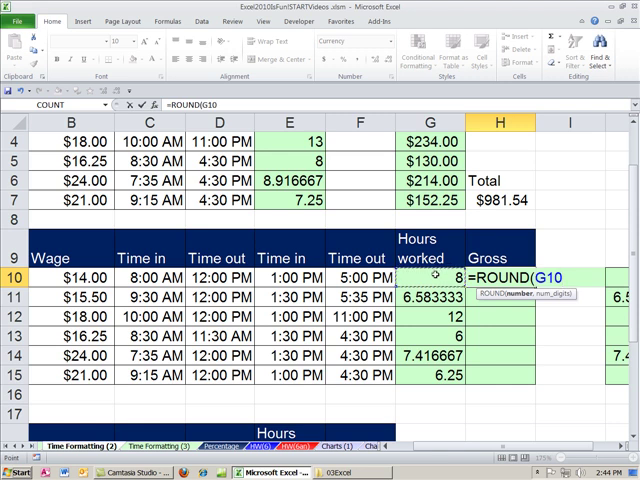
{"action": "type", "text": "*"}
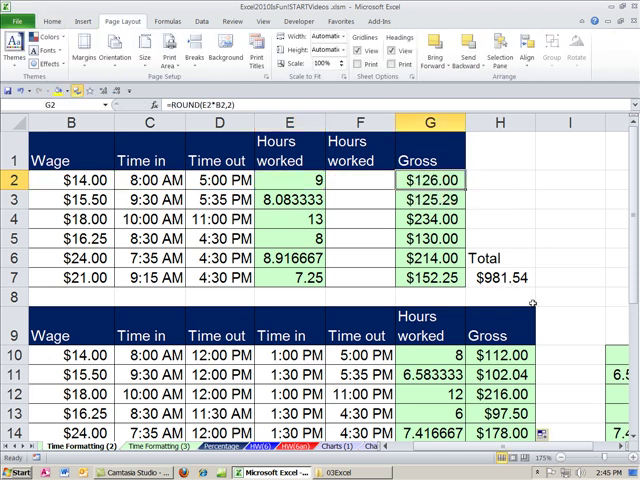
{"action": "scroll", "scroll_direction": "down", "scroll_amount": 3}
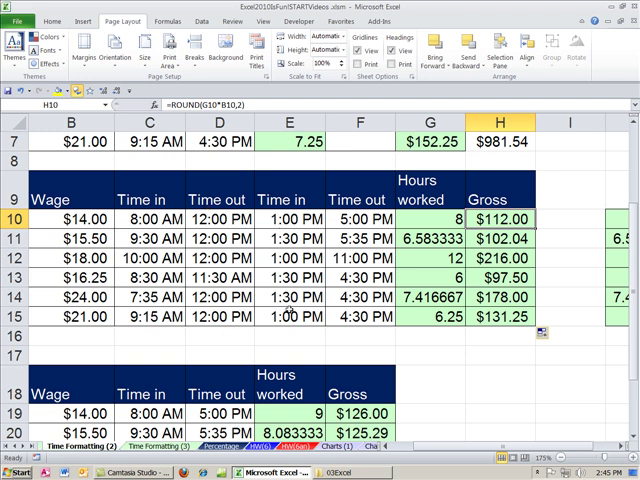
{"action": "type", "text": "=SUM(D10-C10,F10-E10)*24"}
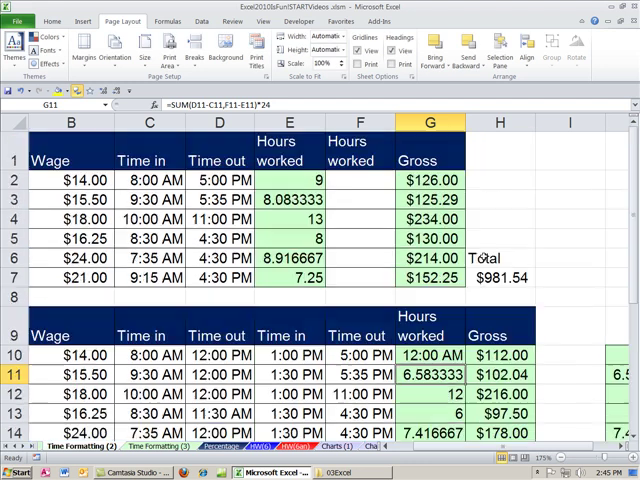
Bring the night-shift table into view and inspect E19's =MOD(D19-C19,1)*24 formula.
{"action": "scroll", "scroll_direction": "down", "scroll_amount": 3}
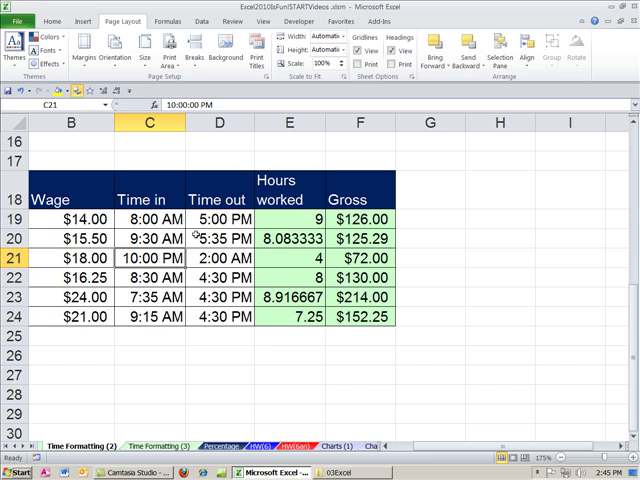
{"action": "mouse_move", "coordinate": [338, 258]}
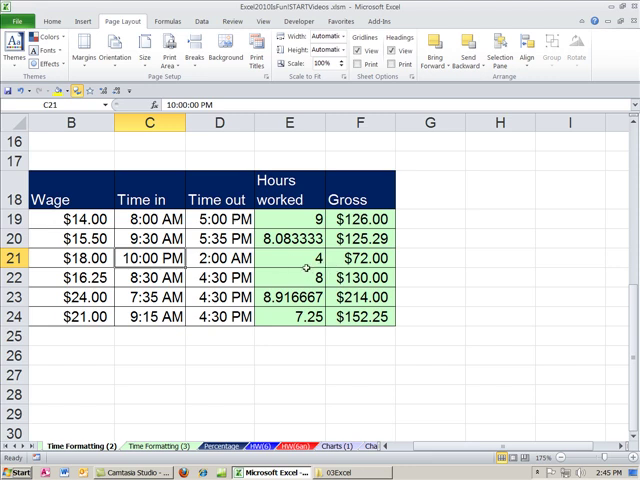
{"action": "mouse_move", "coordinate": [304, 220]}
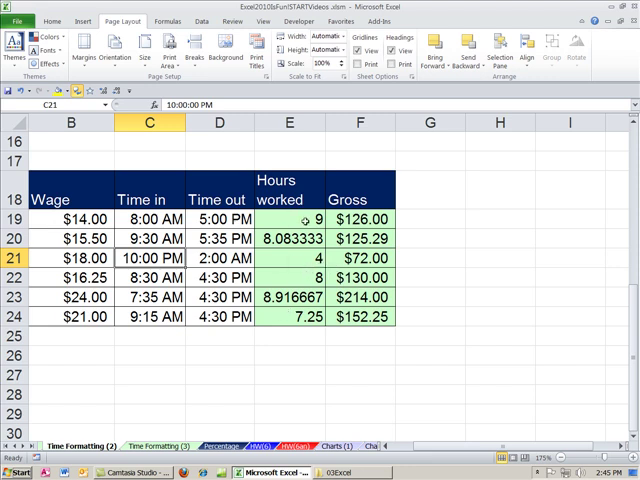
{"action": "left_click", "coordinate": [288, 222]}
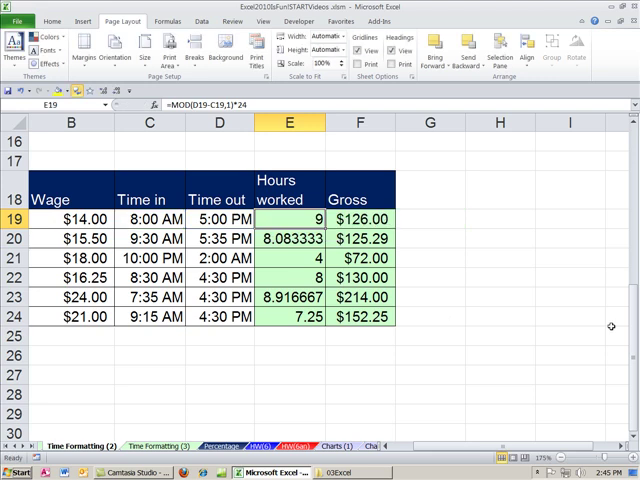